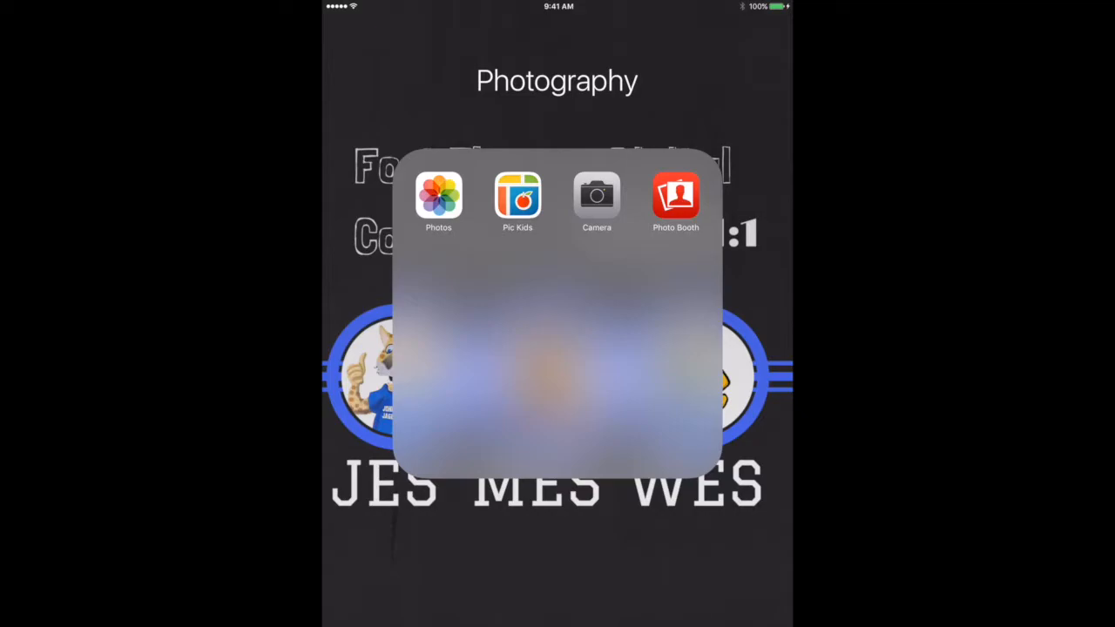
Step: Launch PicCollage from the Photography folder to its new-collage start screen
click(517, 195)
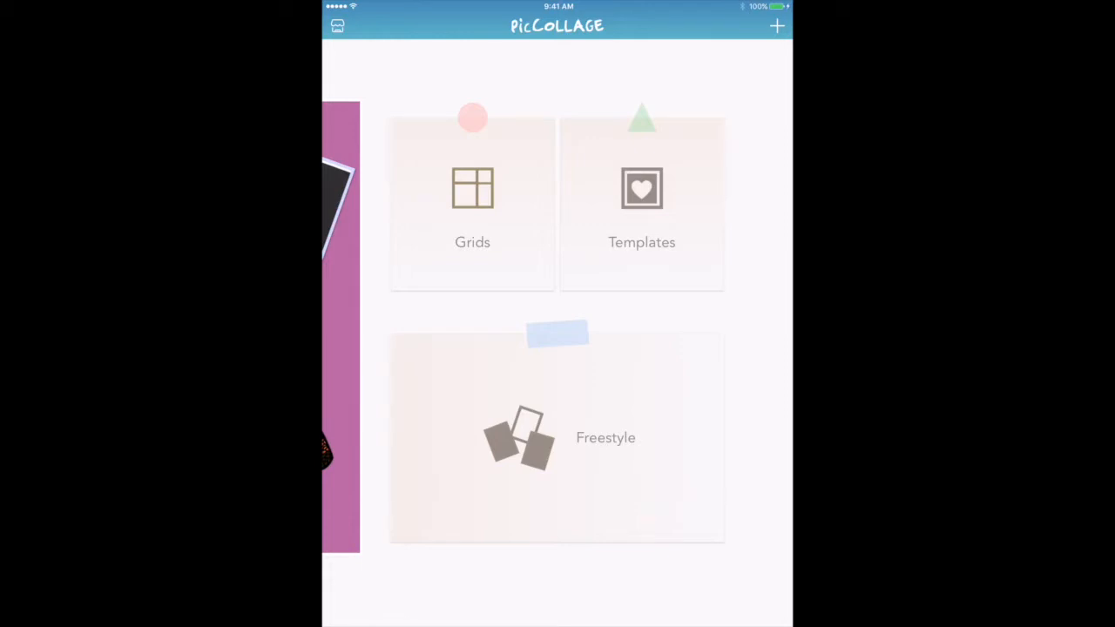
click(558, 438)
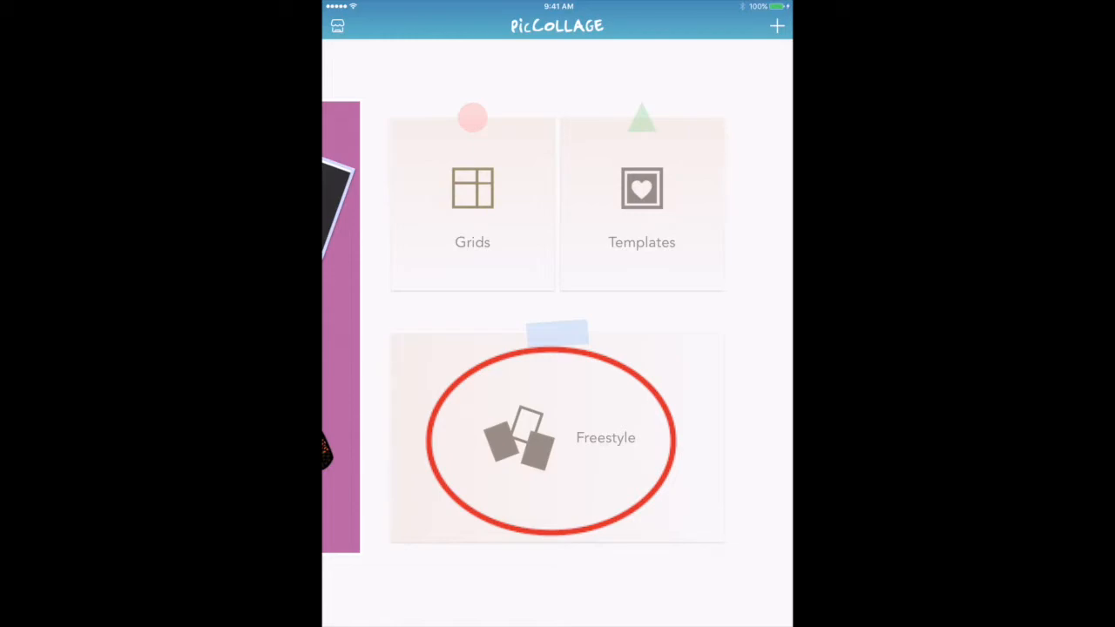
Step: Start a freestyle collage and give it a solid light purple background
click(558, 437)
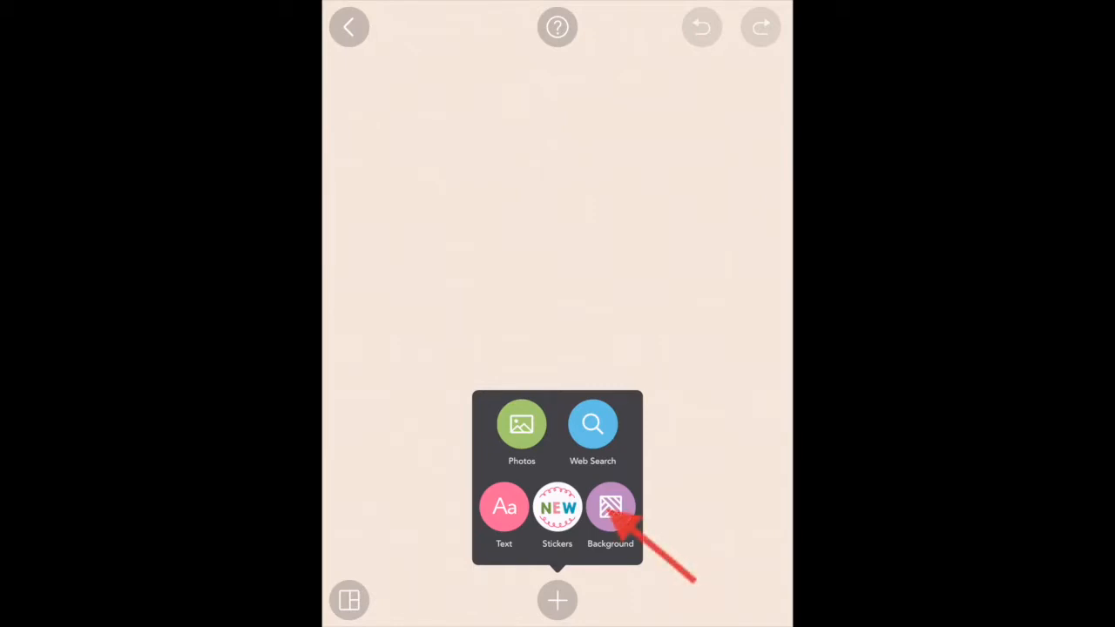
click(610, 507)
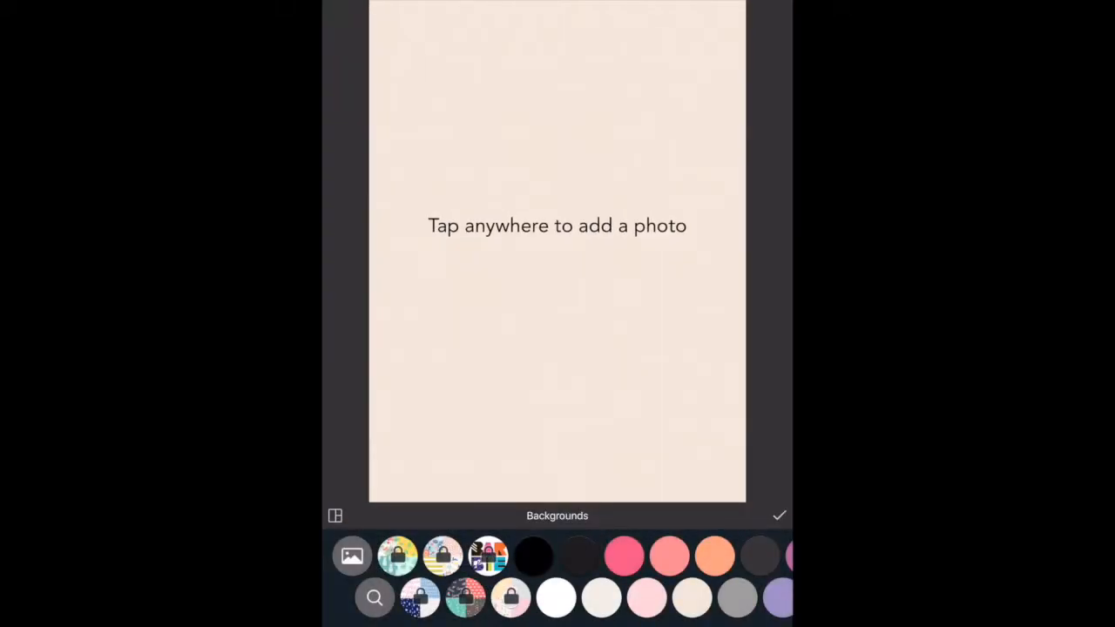
scroll(right, 3)
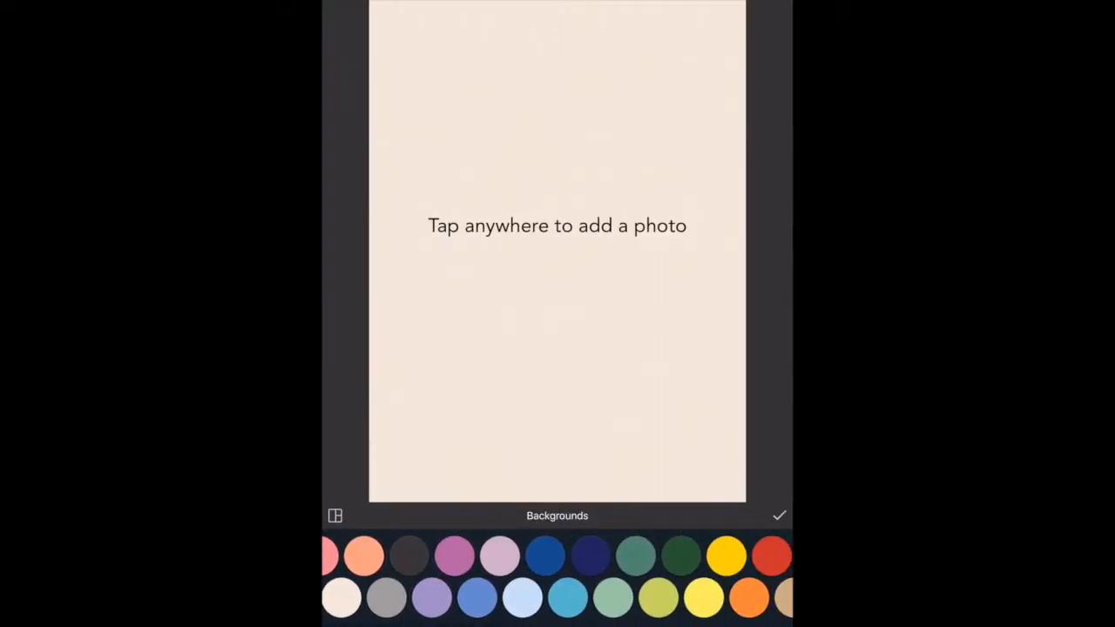
scroll(left, 3)
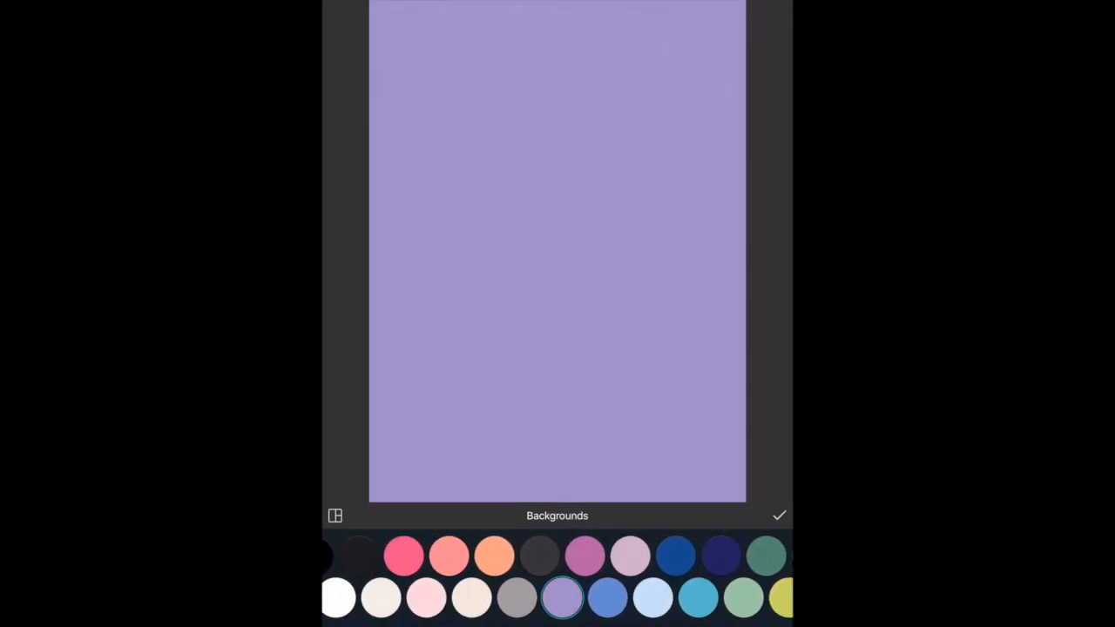
click(778, 516)
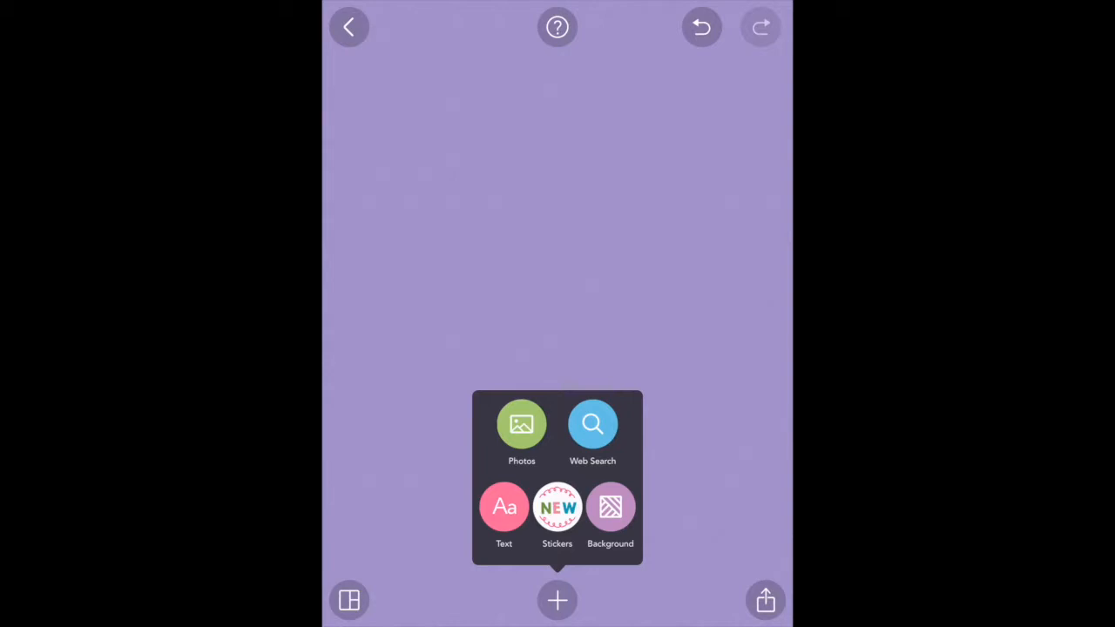
Step: Add the text 'Heidi' in the Loverboy heart font, dark purple, enlarged and tilted near the top right
click(504, 508)
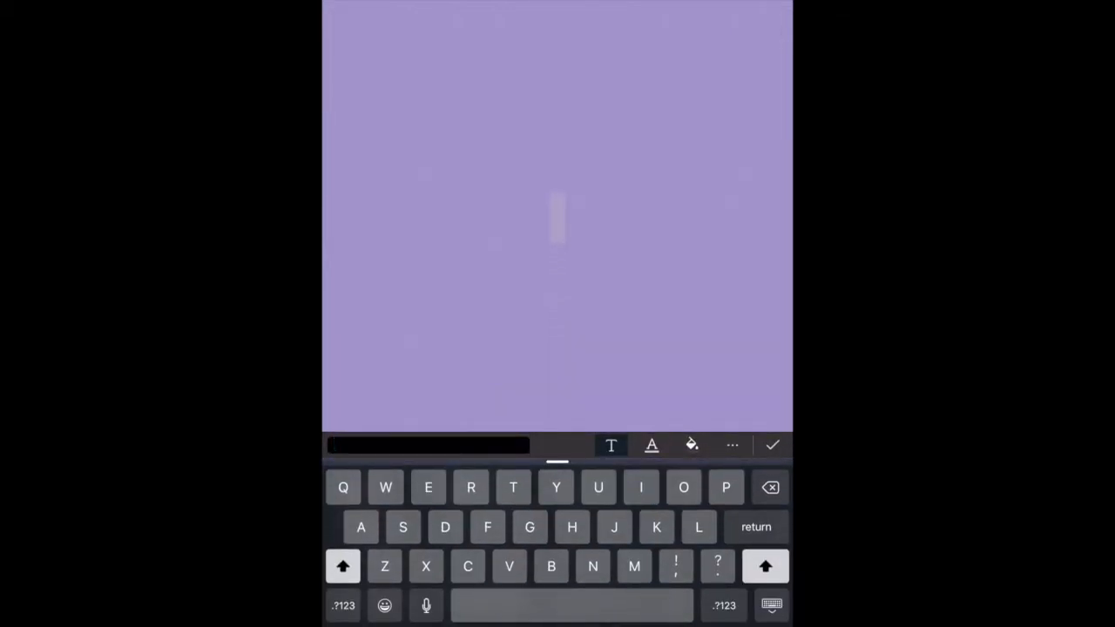
click(610, 446)
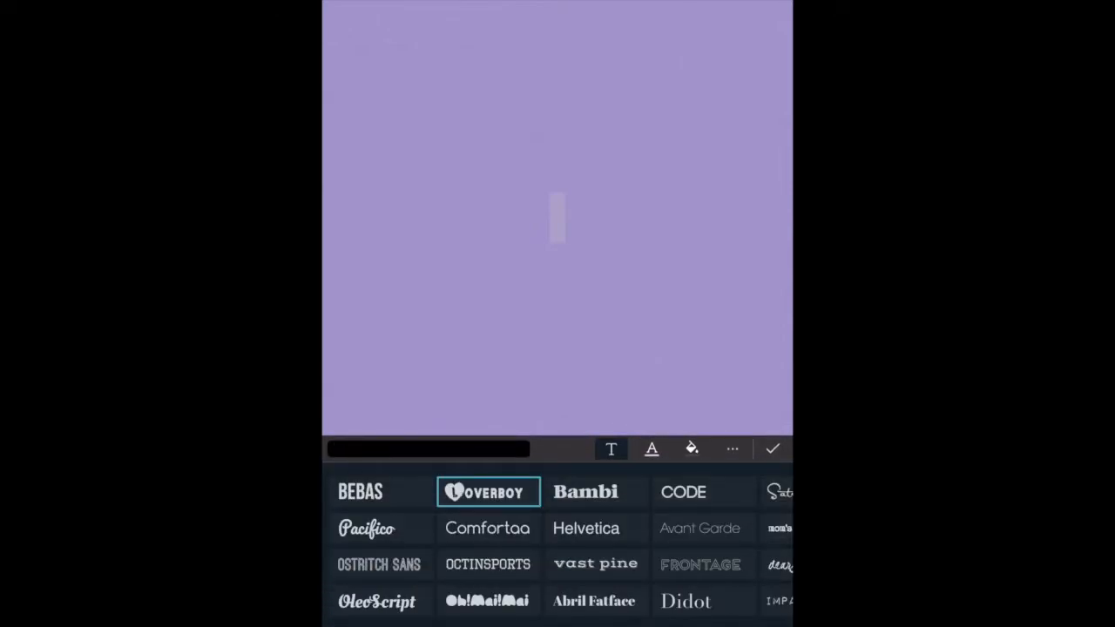
click(652, 450)
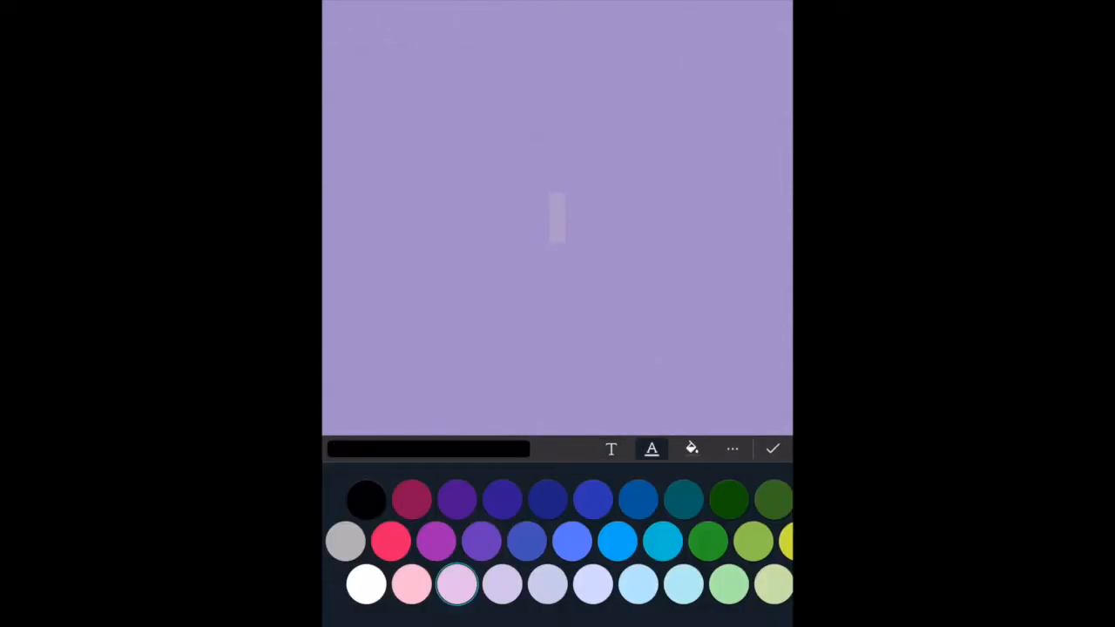
click(456, 498)
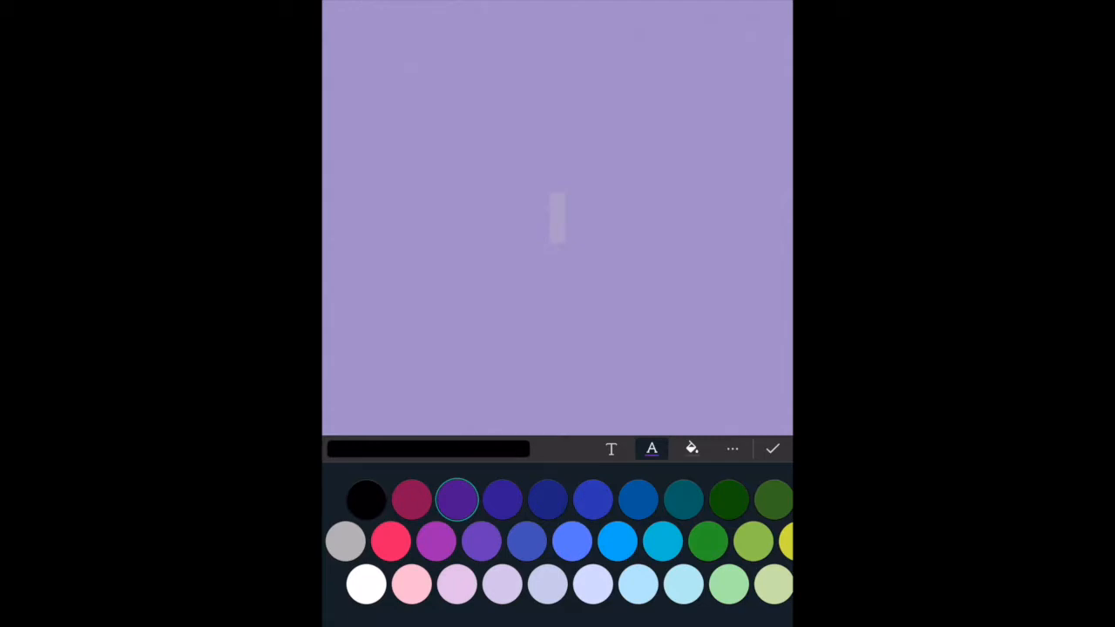
text(Heidi)
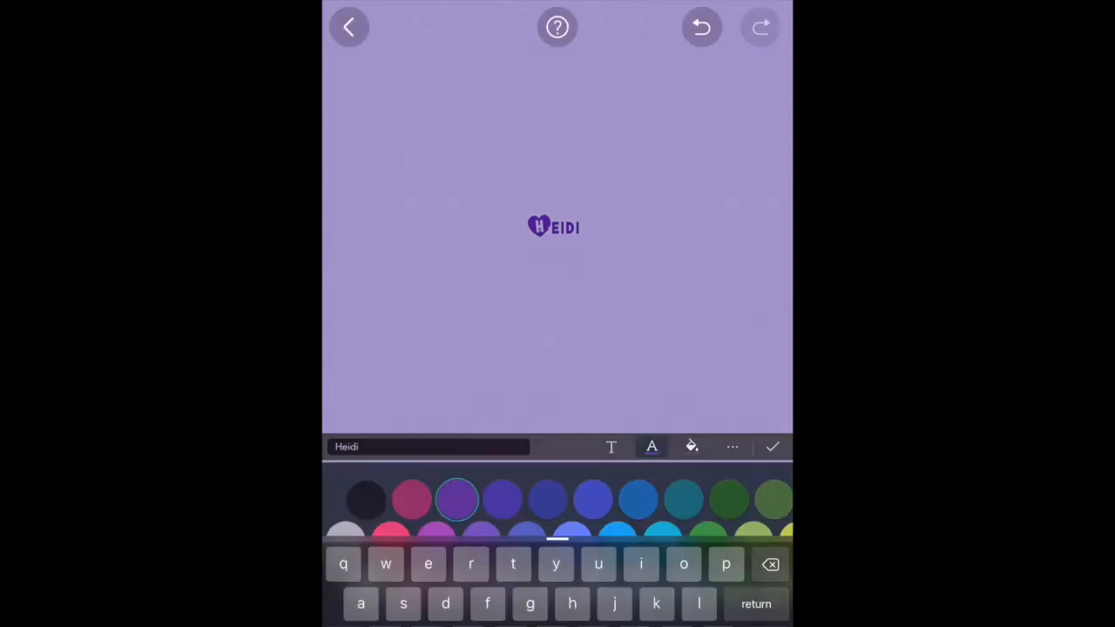
click(772, 446)
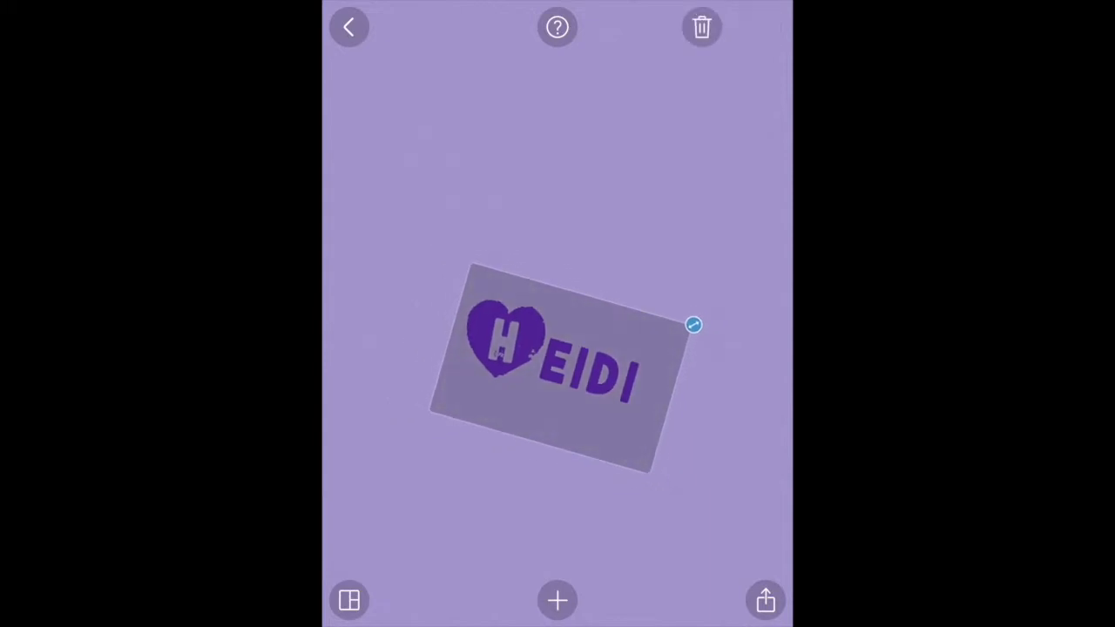
click(558, 599)
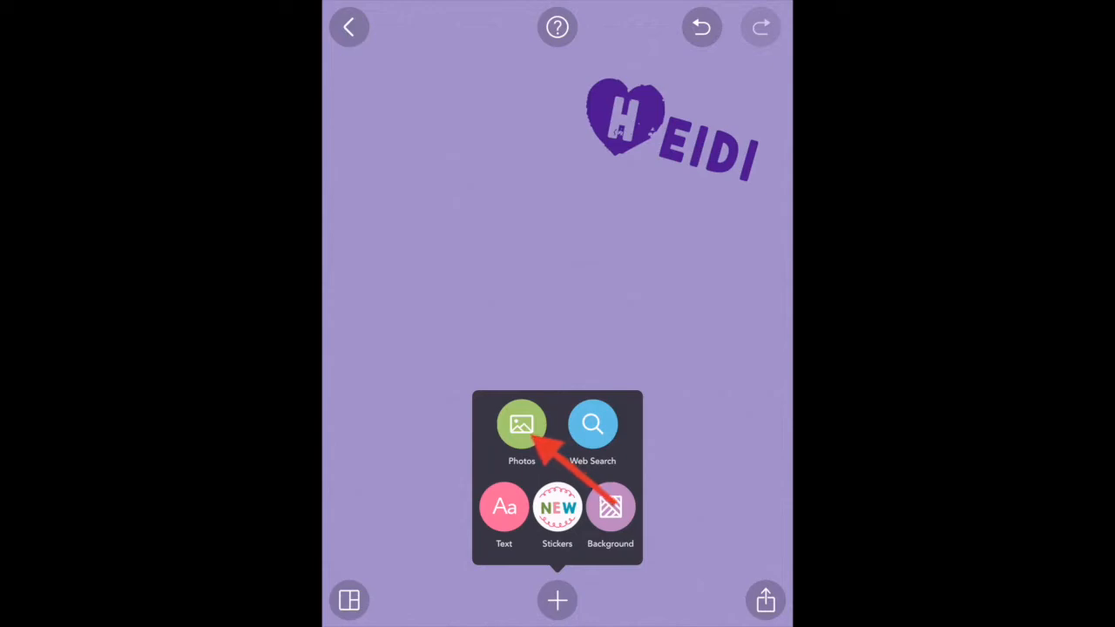
Step: Place the JES MES WES camera-roll photo on the canvas, tilted near the top left beside HEIDI
click(523, 425)
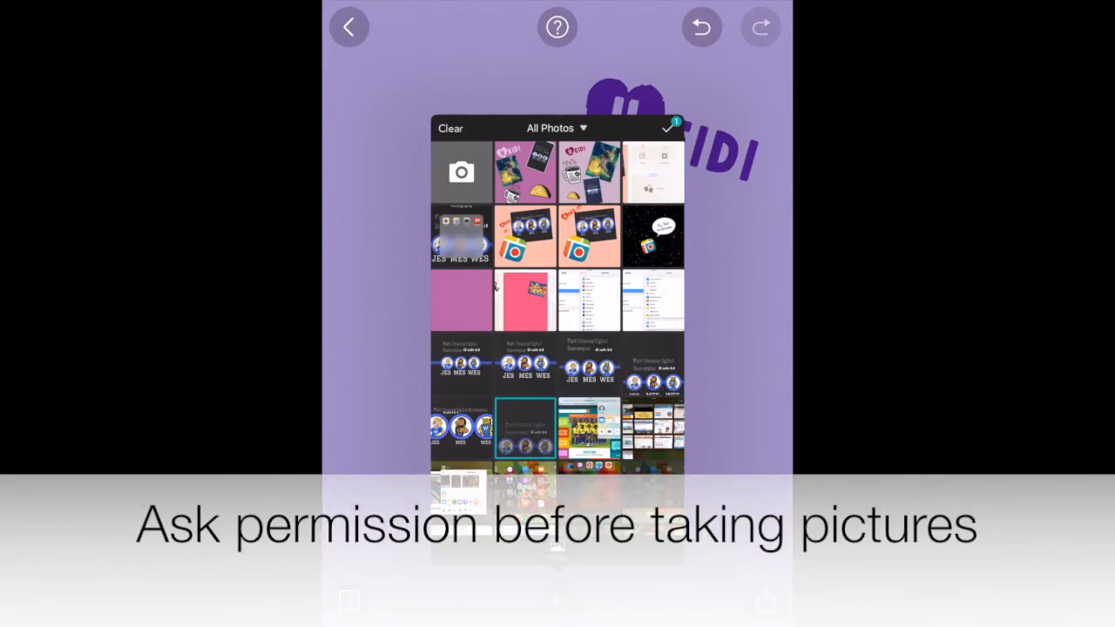
click(526, 364)
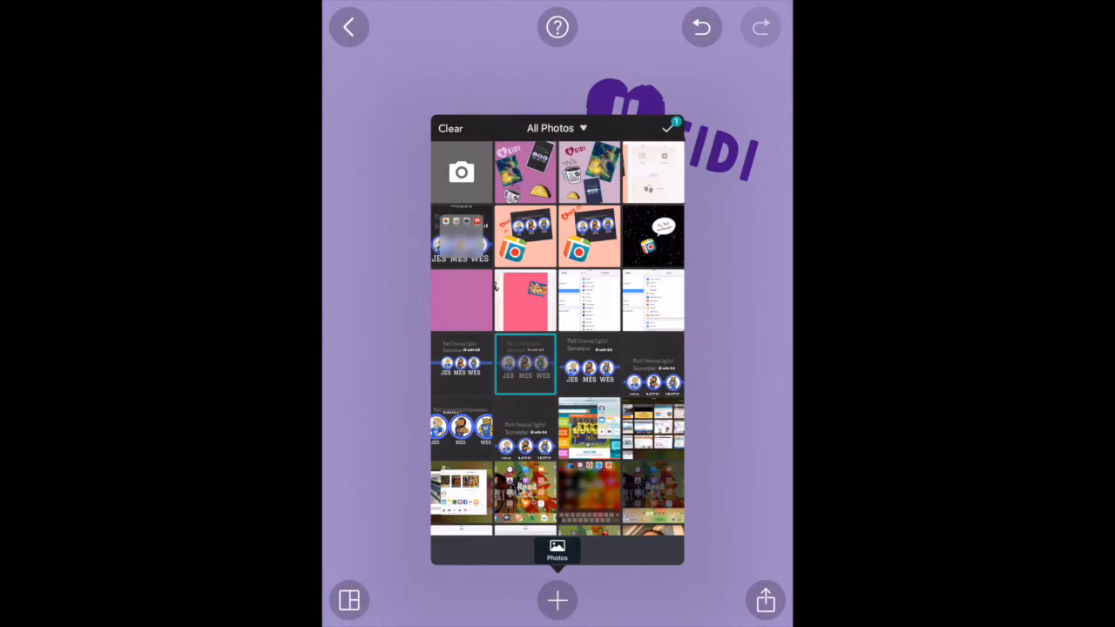
click(526, 364)
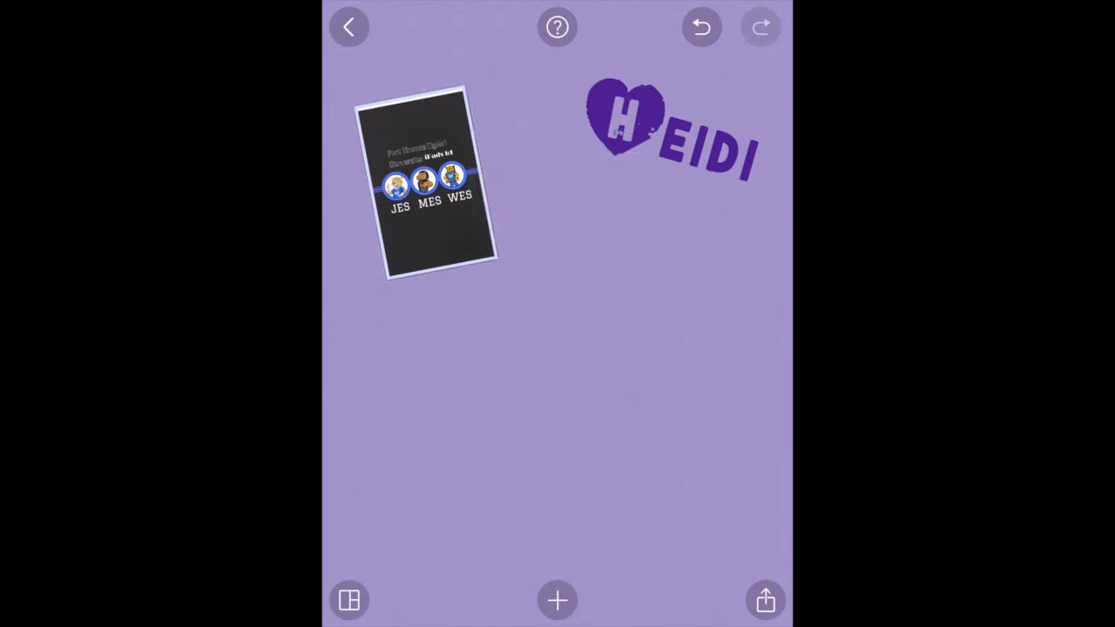
click(557, 600)
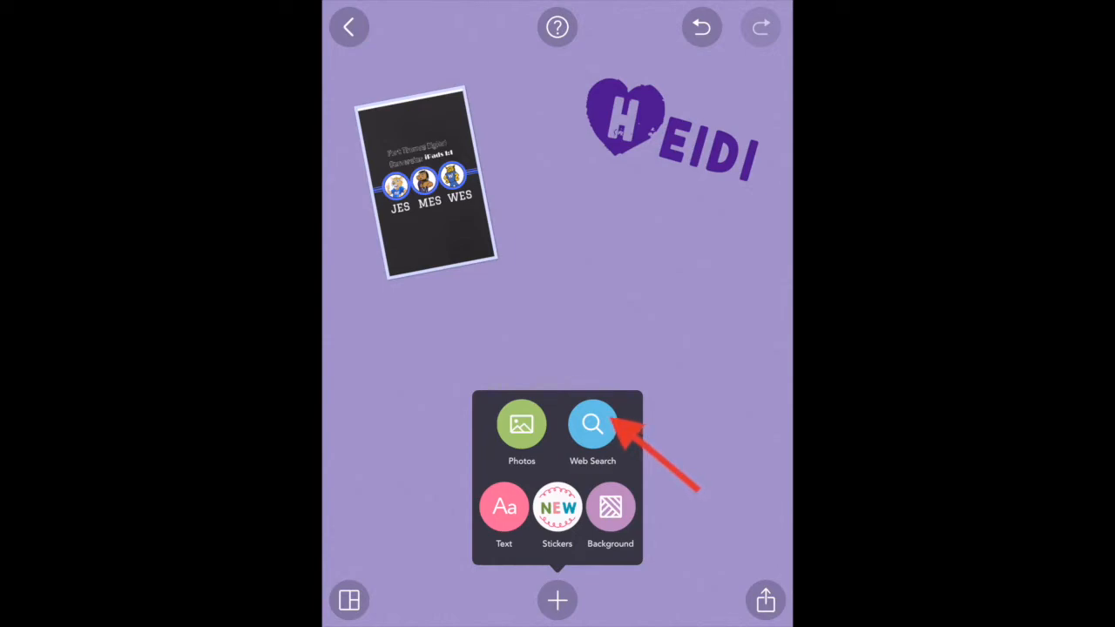
Step: Web-search 'sloth' and pick the sloth hanging on a branch image
click(593, 425)
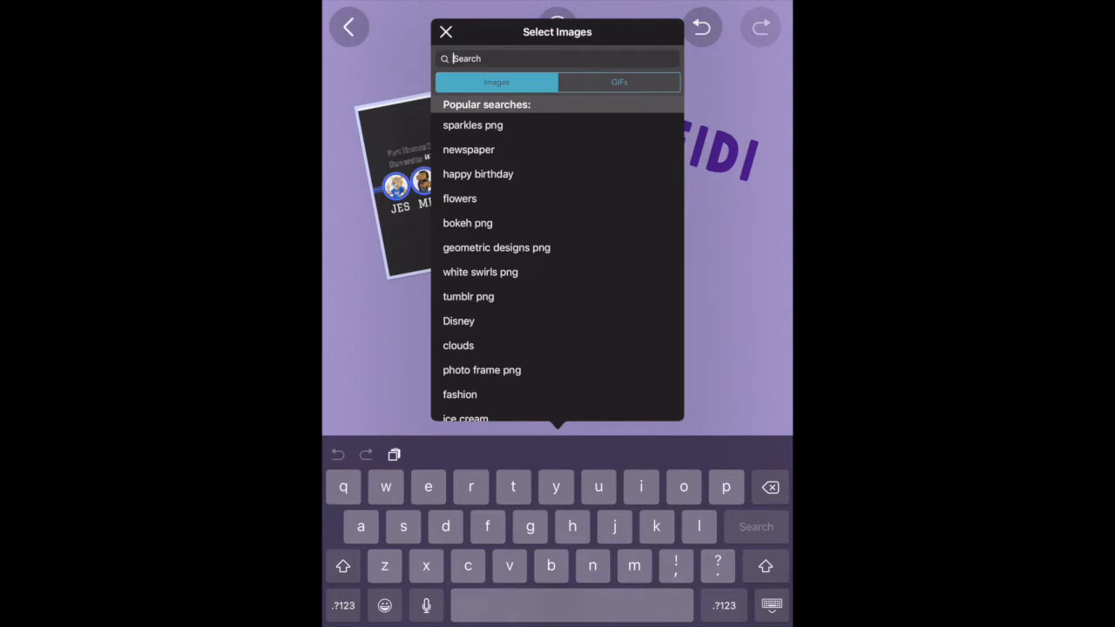
text(sloth)
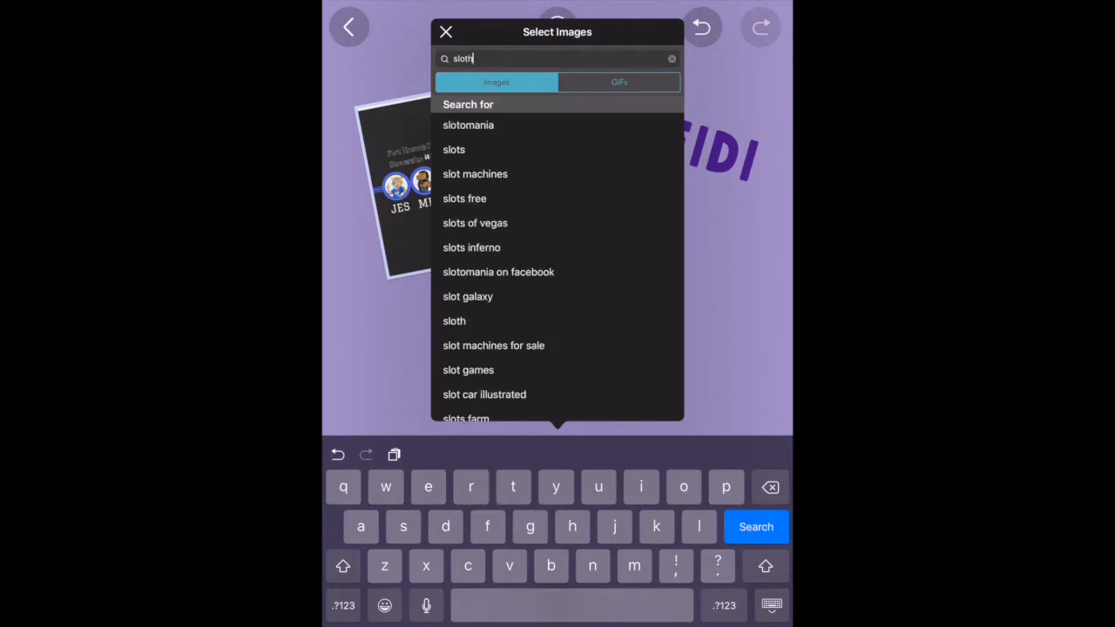
click(756, 526)
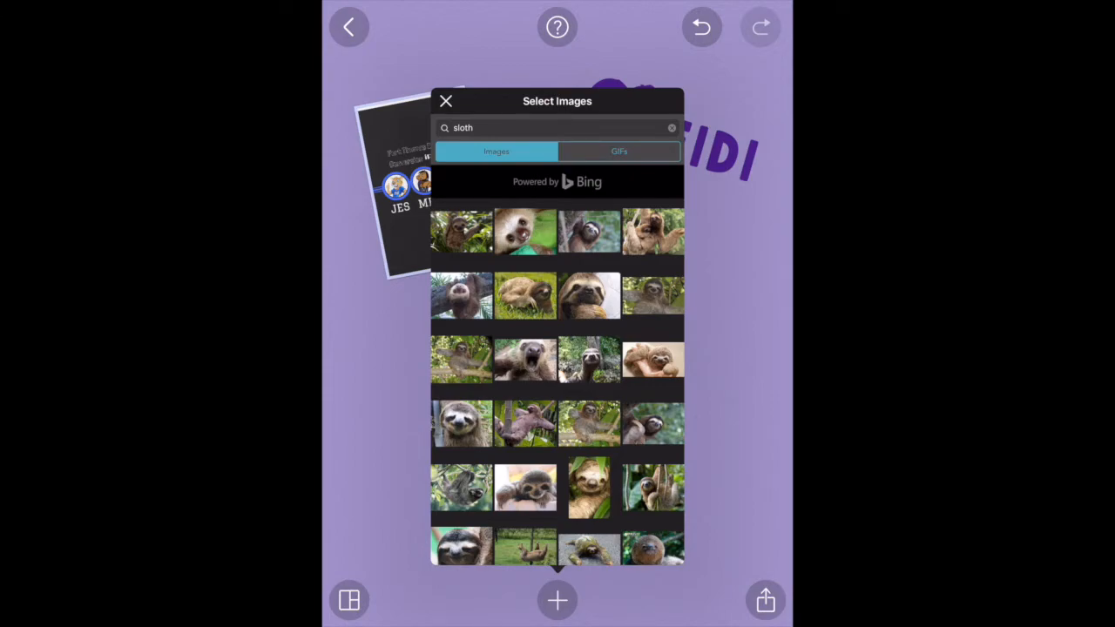
click(460, 359)
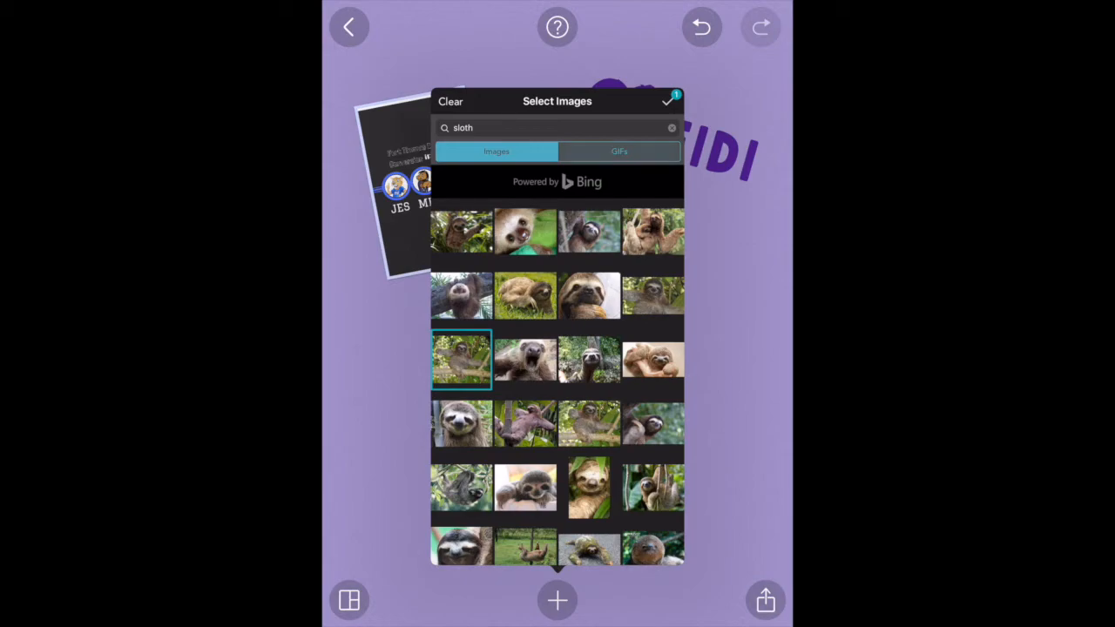
Step: Add the sloth-in-space animated GIF along with the sloth photo to the canvas
click(619, 150)
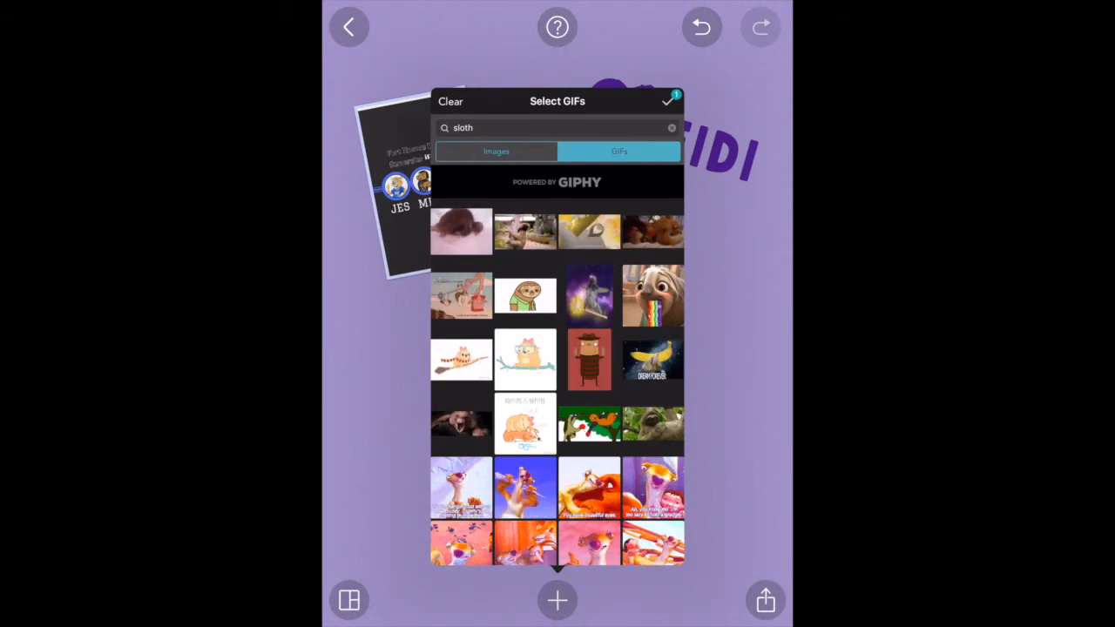
click(589, 296)
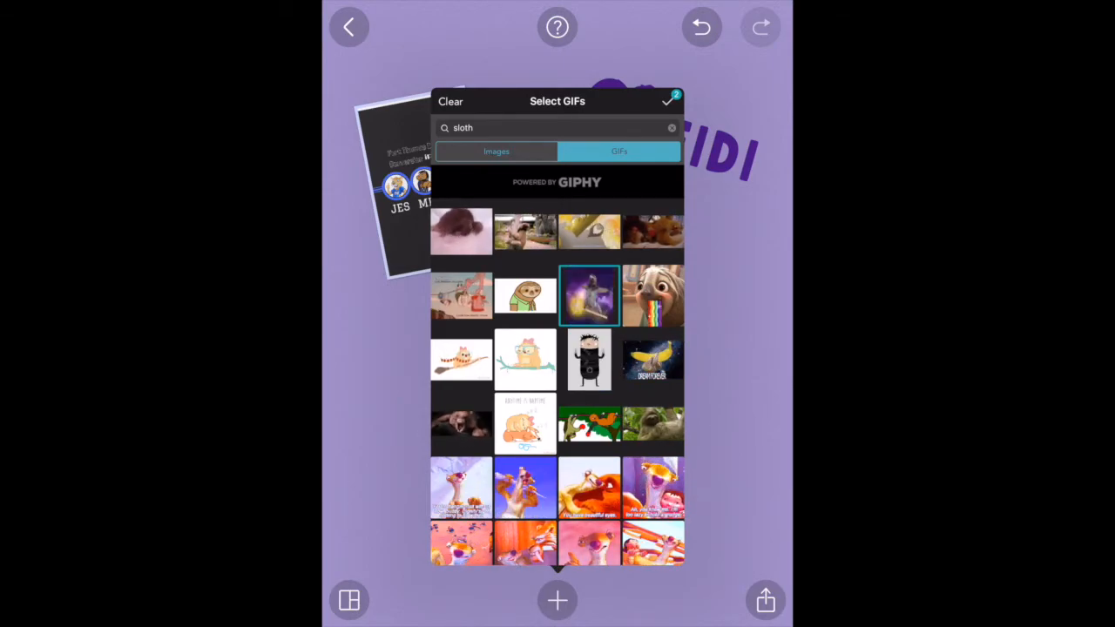
click(669, 101)
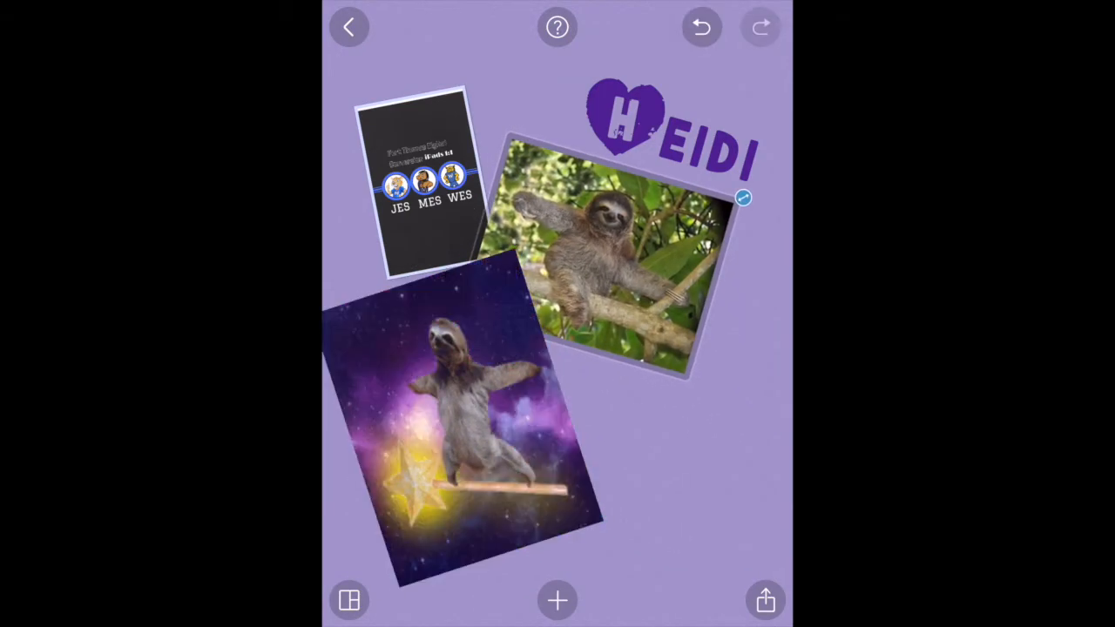
click(558, 600)
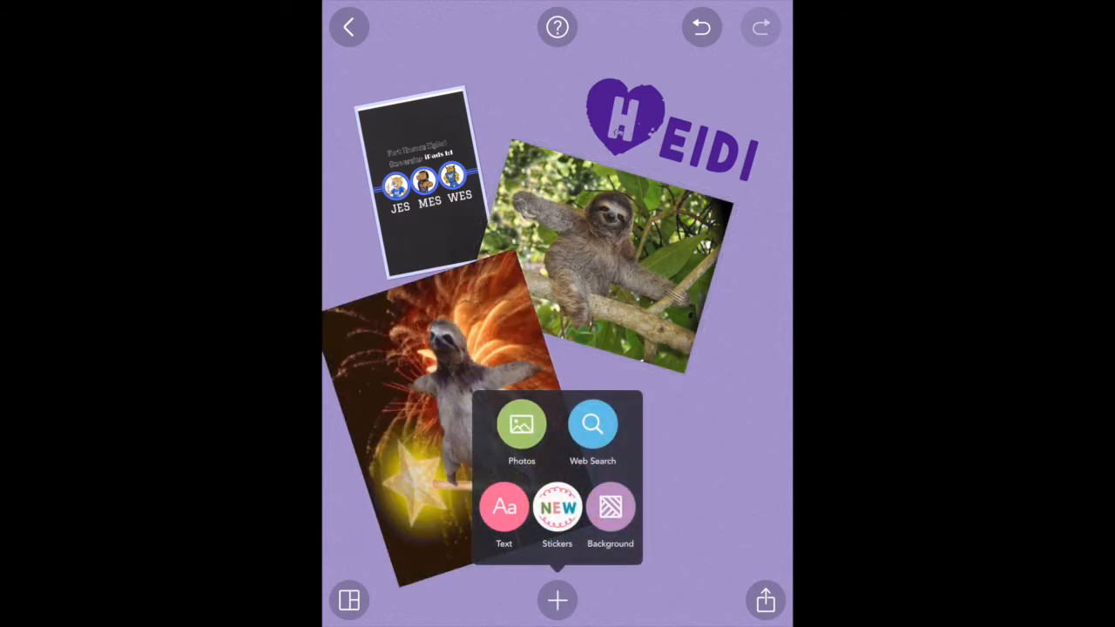
Step: Add an 'I Care' coffee mug sticker and a taco sticker beside the sloth images
click(610, 507)
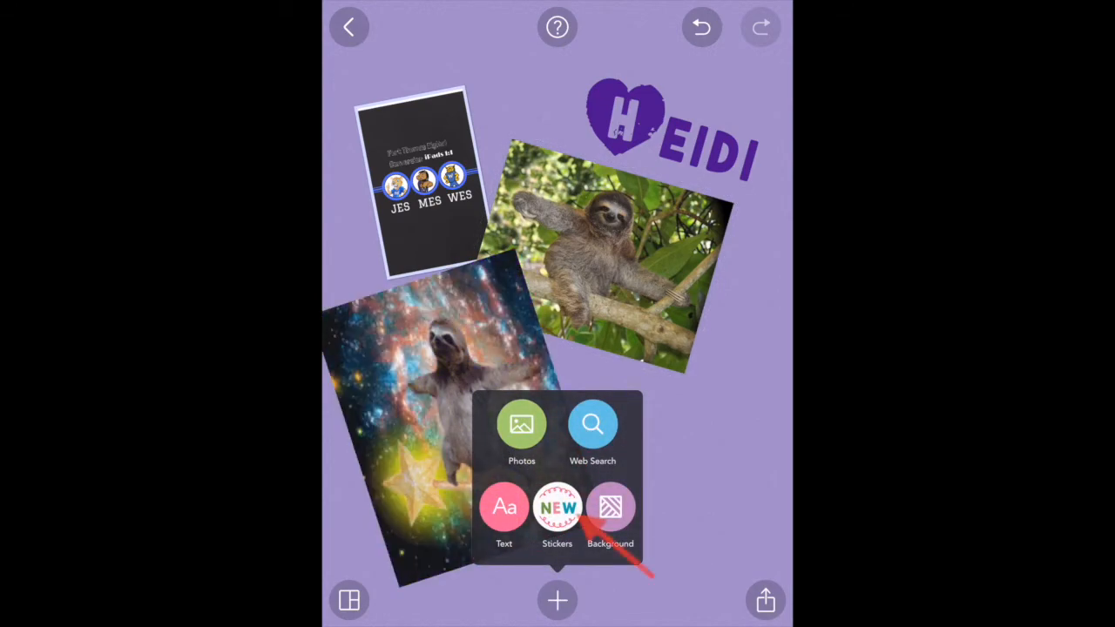
click(610, 507)
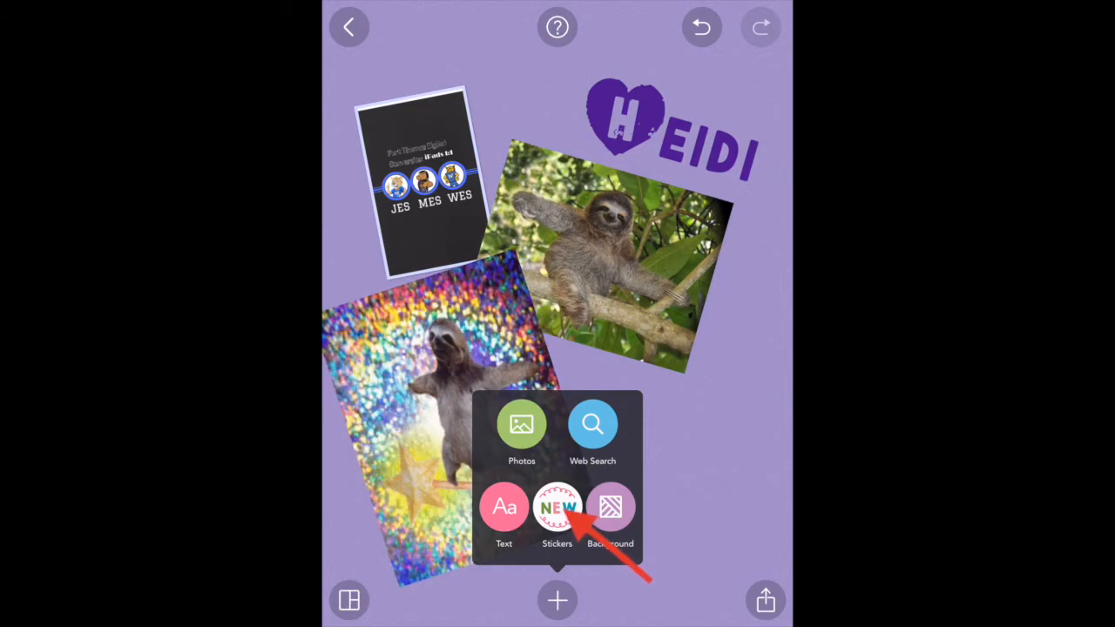
click(557, 507)
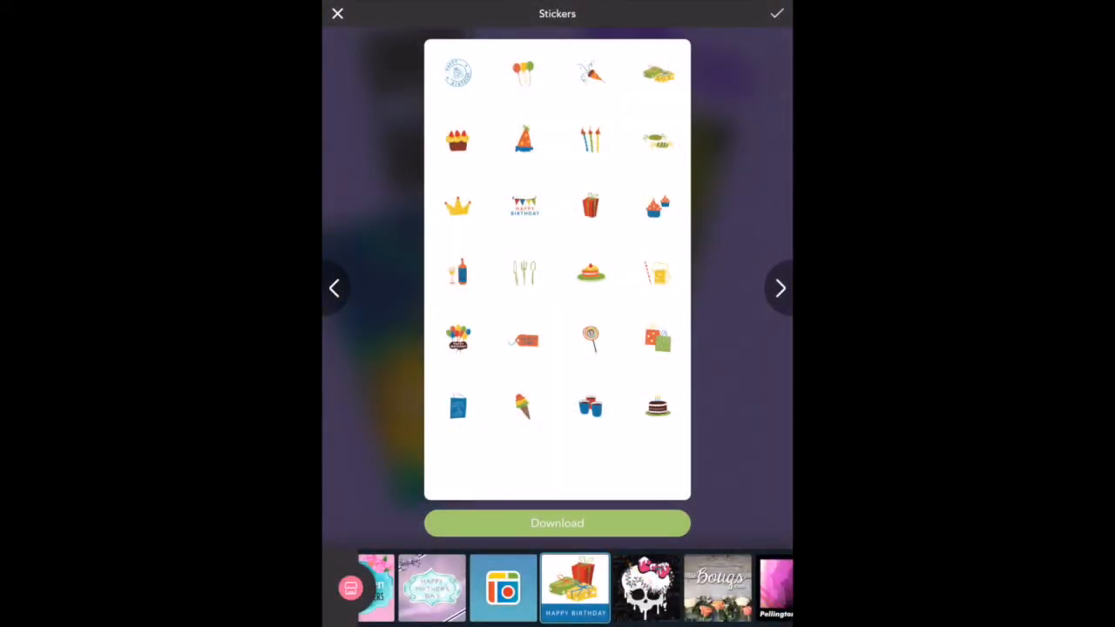
scroll(left, 3)
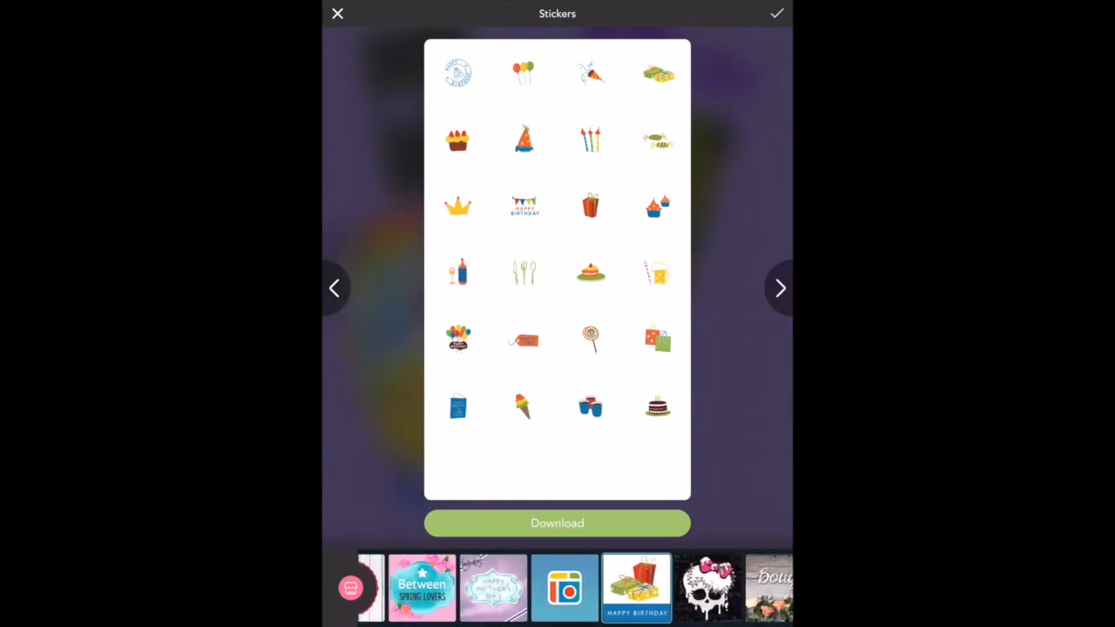
scroll(left, 3)
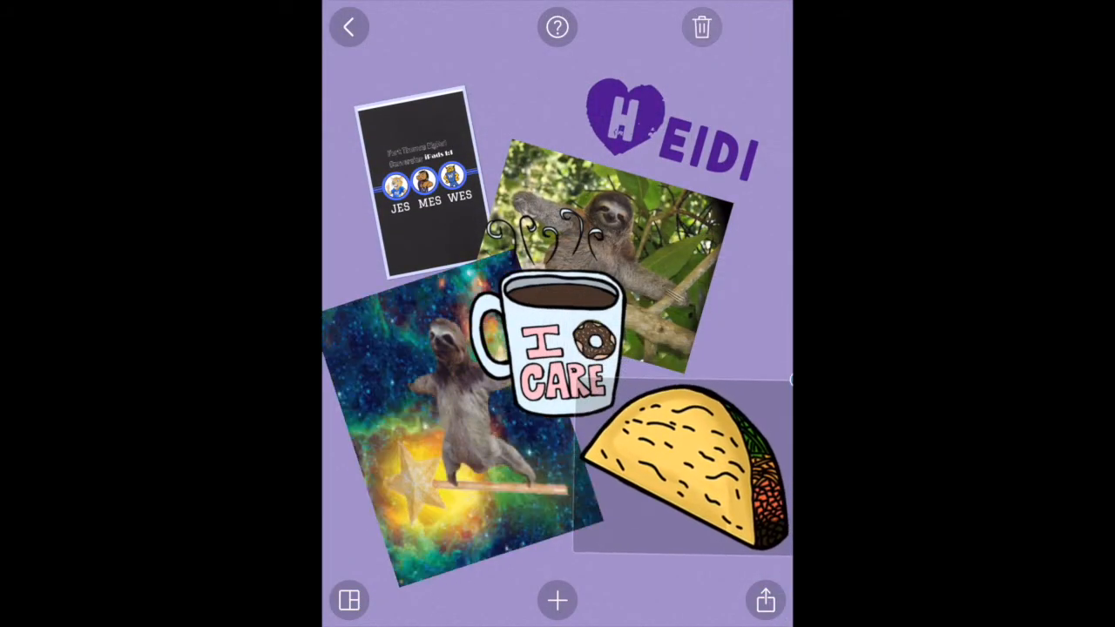
drag(558, 340, 627, 405)
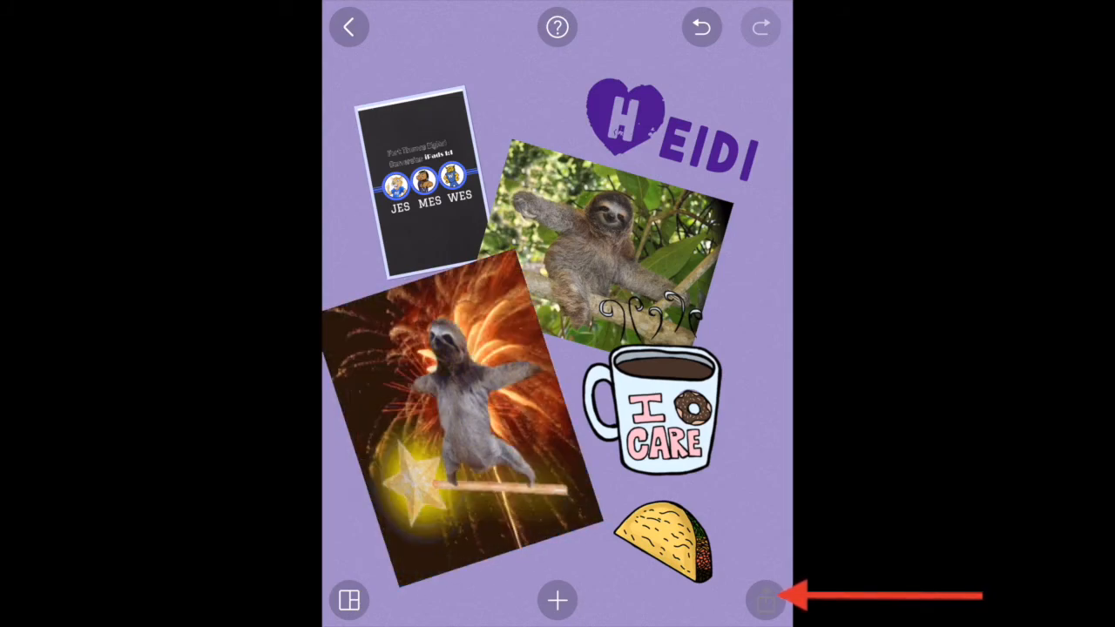
Step: Shrink the mug and taco stickers, then save the collage and return to the gallery
click(763, 600)
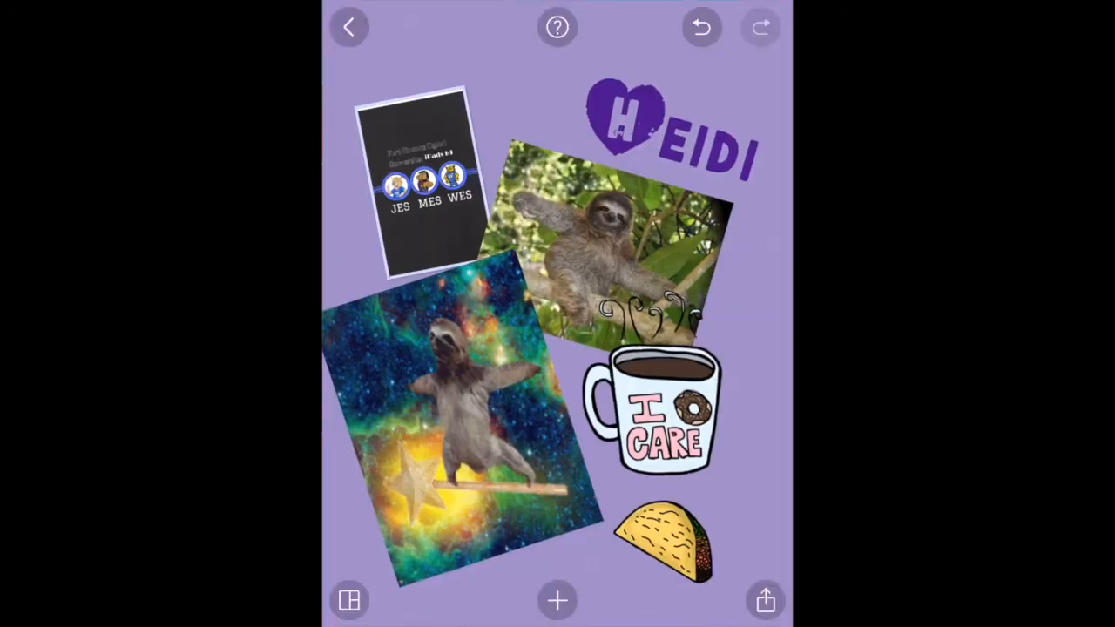
click(348, 26)
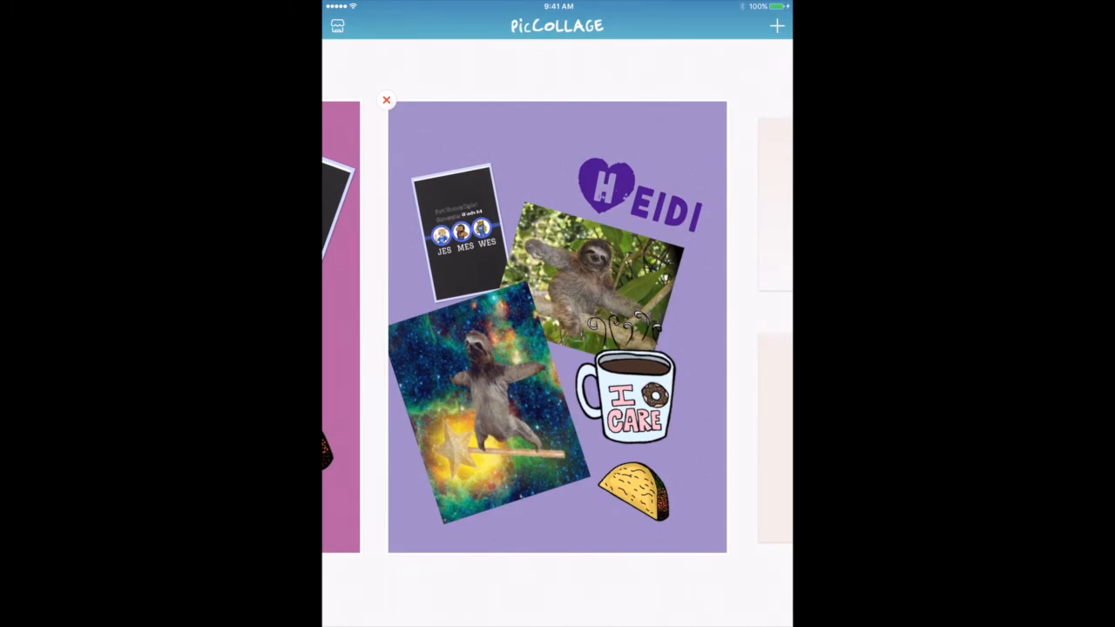